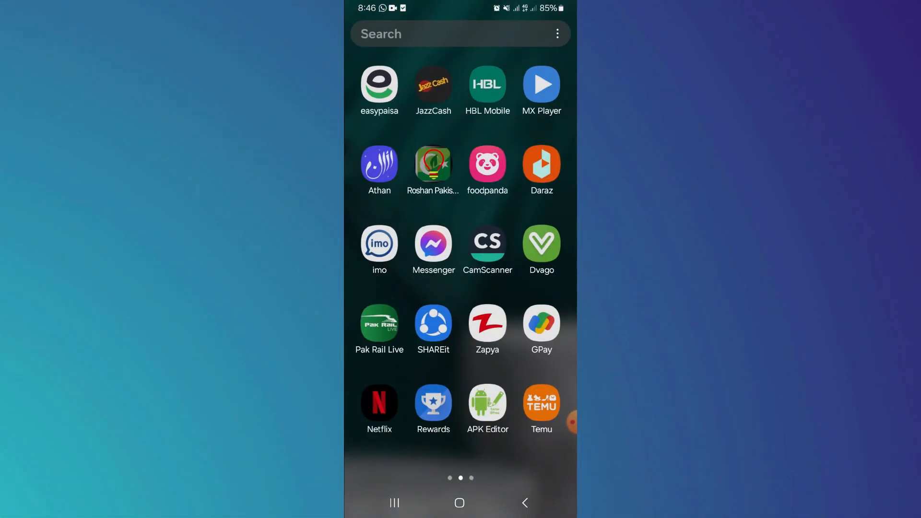
- Swipe across the home screen to reach the Play Store search page
scroll(right, 3)
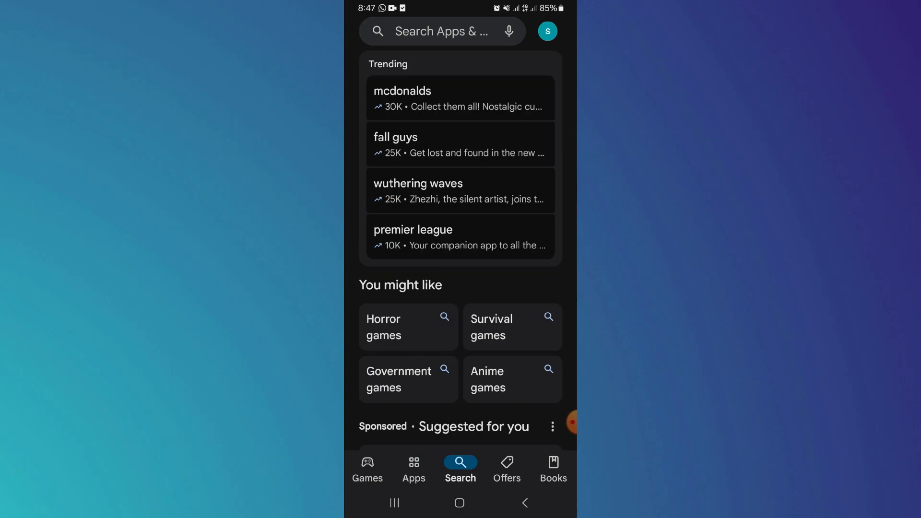
- Queue the Messenger update from its Play Store listing and leave the store
click(440, 30)
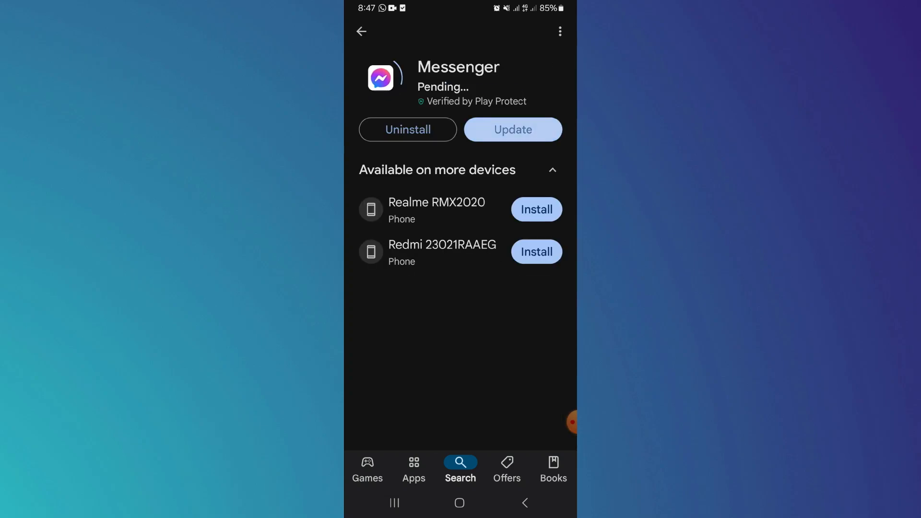
click(510, 129)
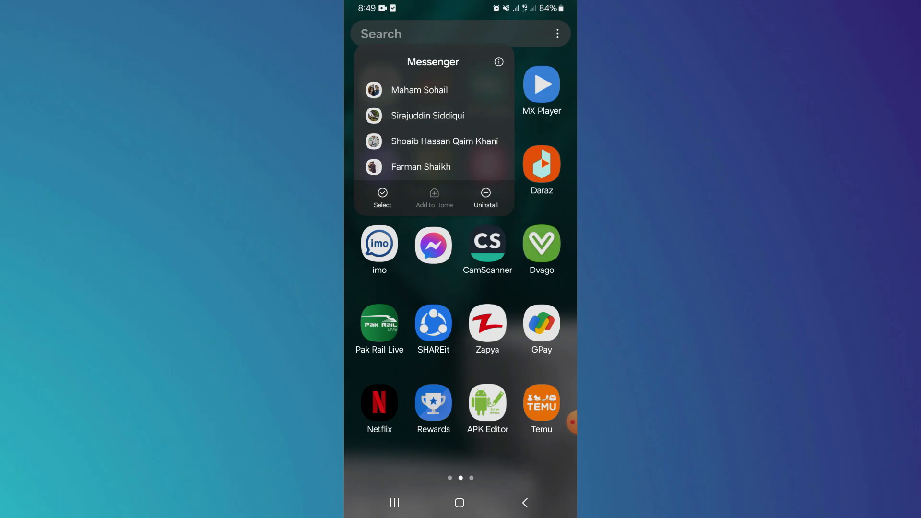
- Open Messenger's app info Storage page and clear its cached files
click(499, 62)
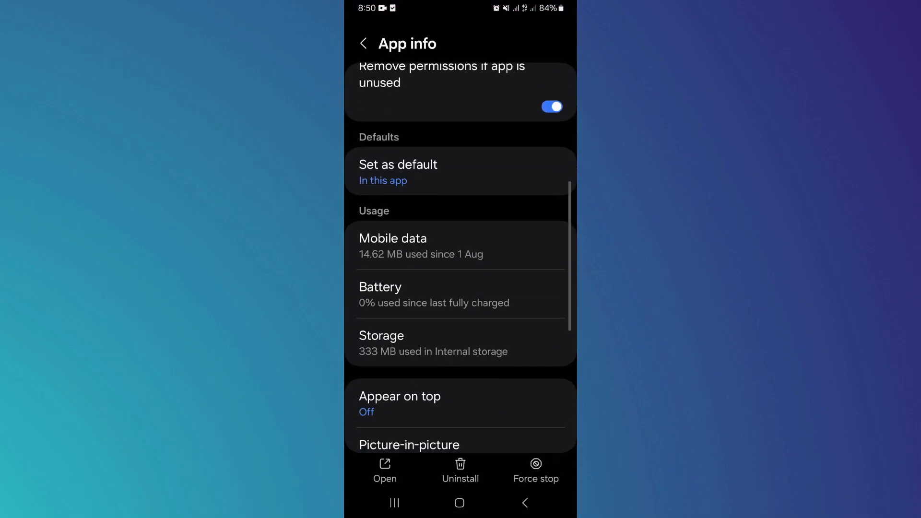
click(381, 343)
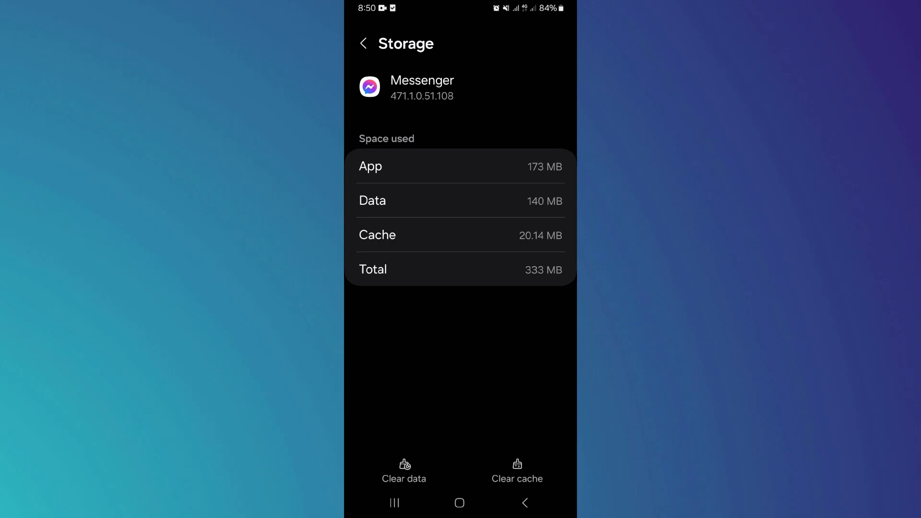
click(516, 470)
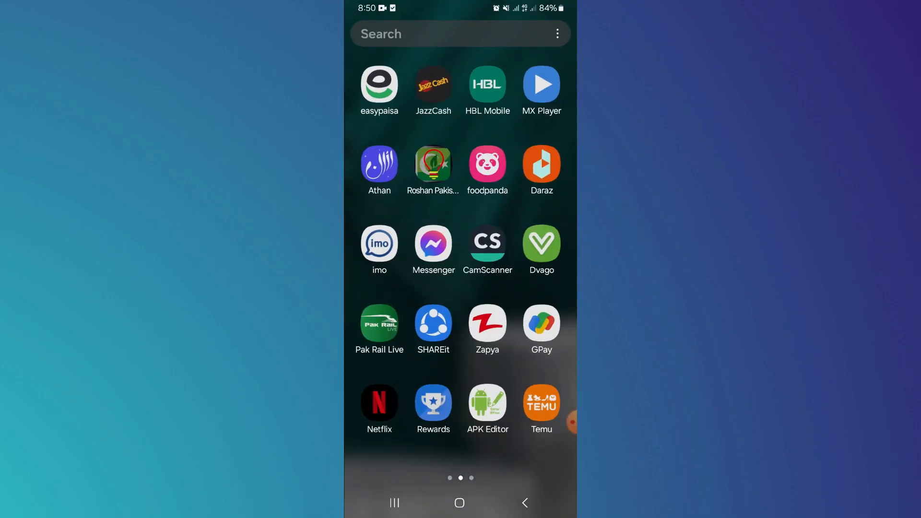
- Launch Messenger, check the restricted contact's chat, and open the Me settings page
click(432, 241)
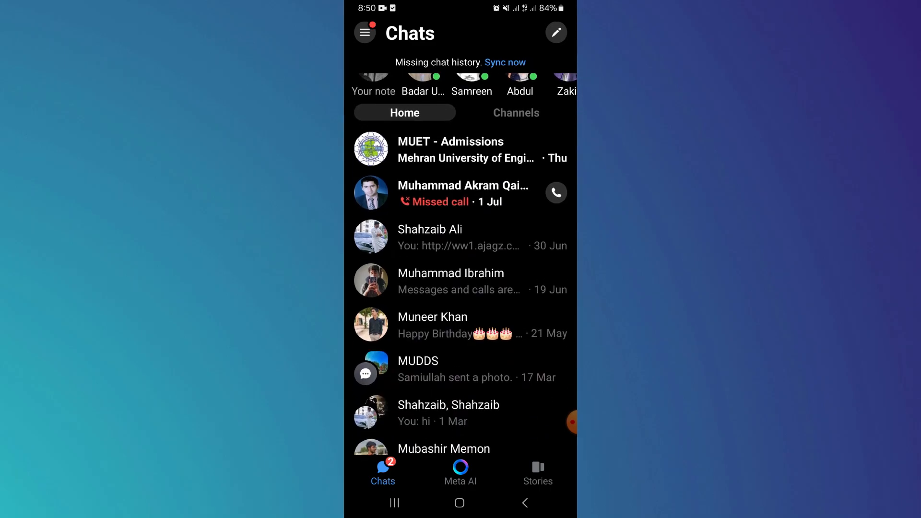
click(448, 411)
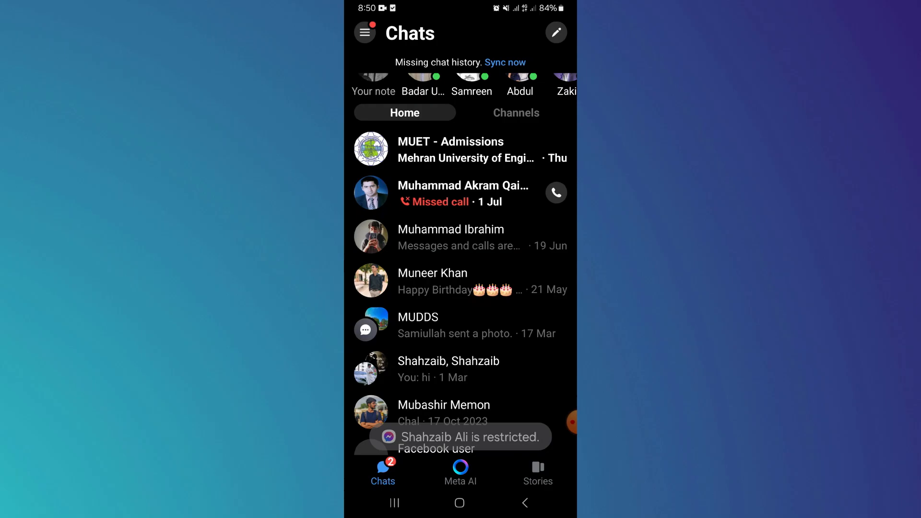
click(364, 33)
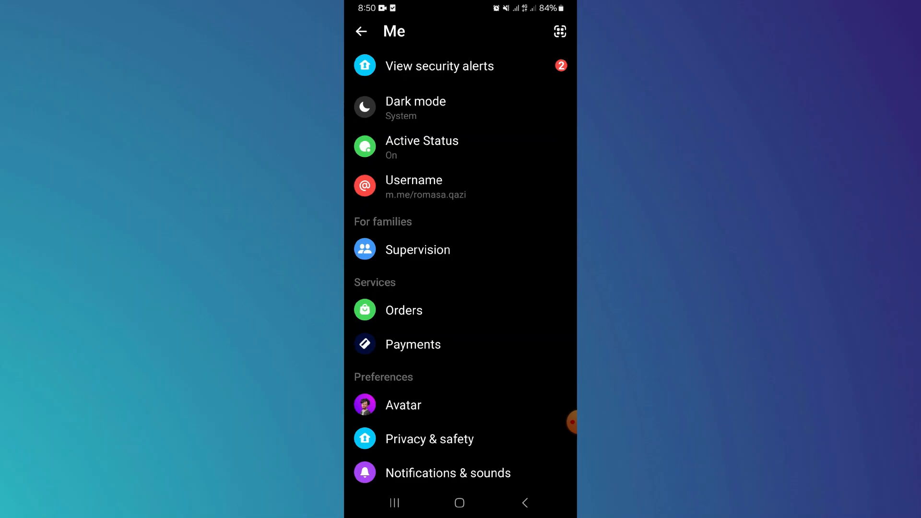
- Open Shahzaib's chat via Privacy & safety > Restricted accounts and lift the restriction
click(429, 438)
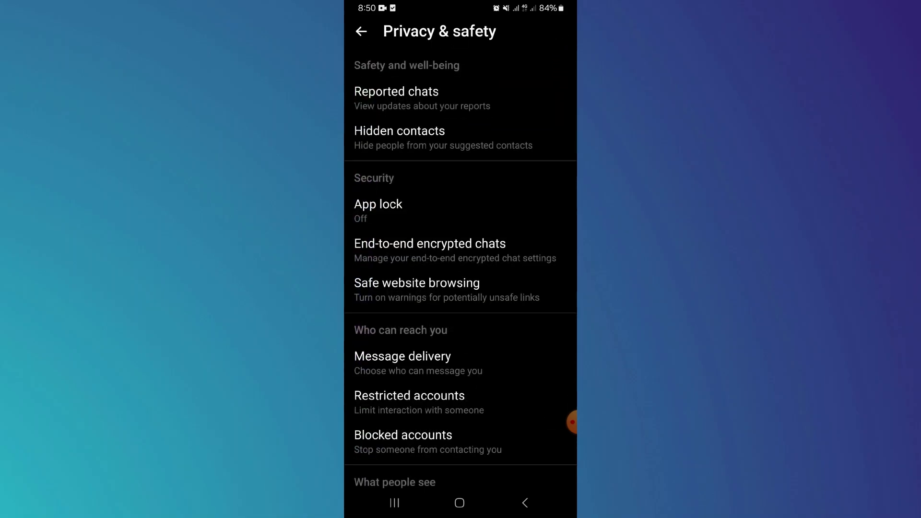
click(409, 396)
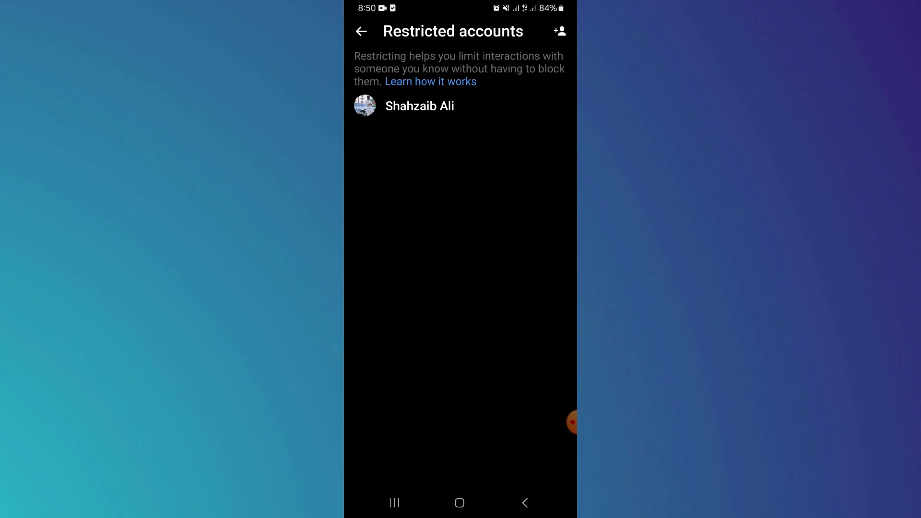
click(419, 105)
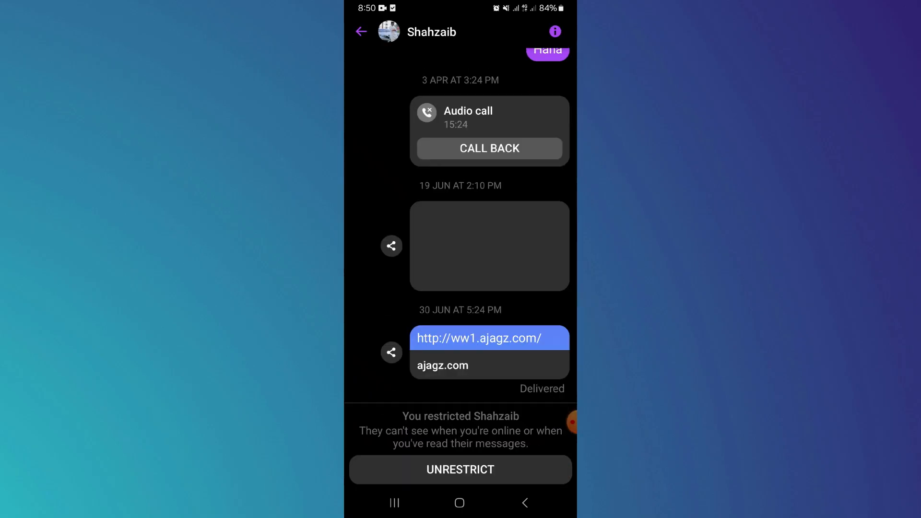
click(460, 469)
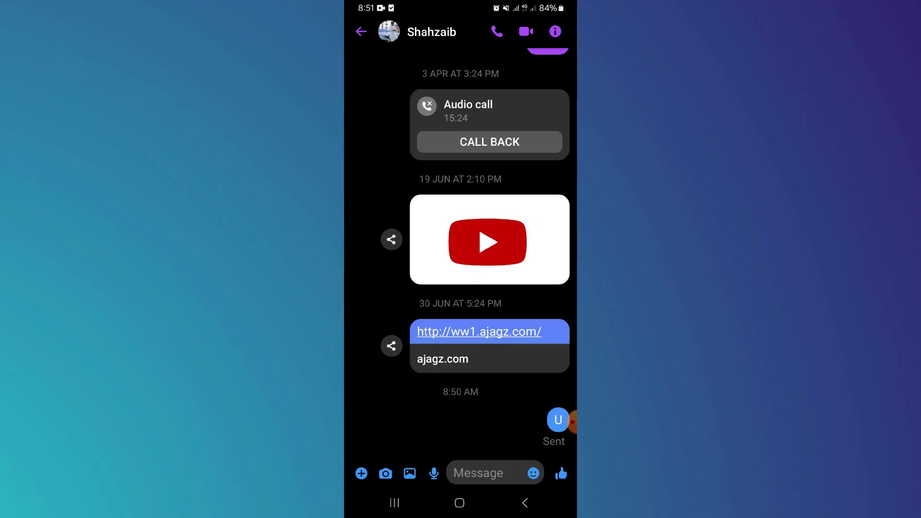
- Activate the Message field in Shahzaib's unrestricted chat to write another message
click(482, 473)
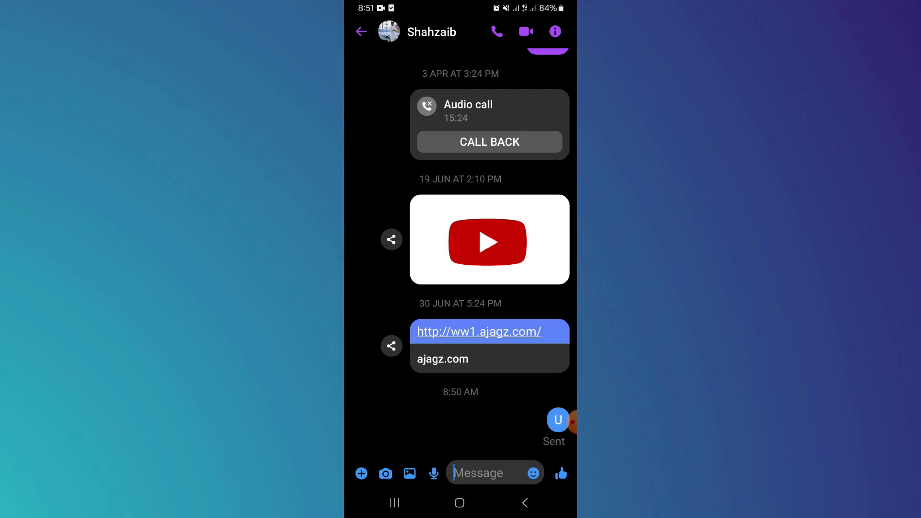